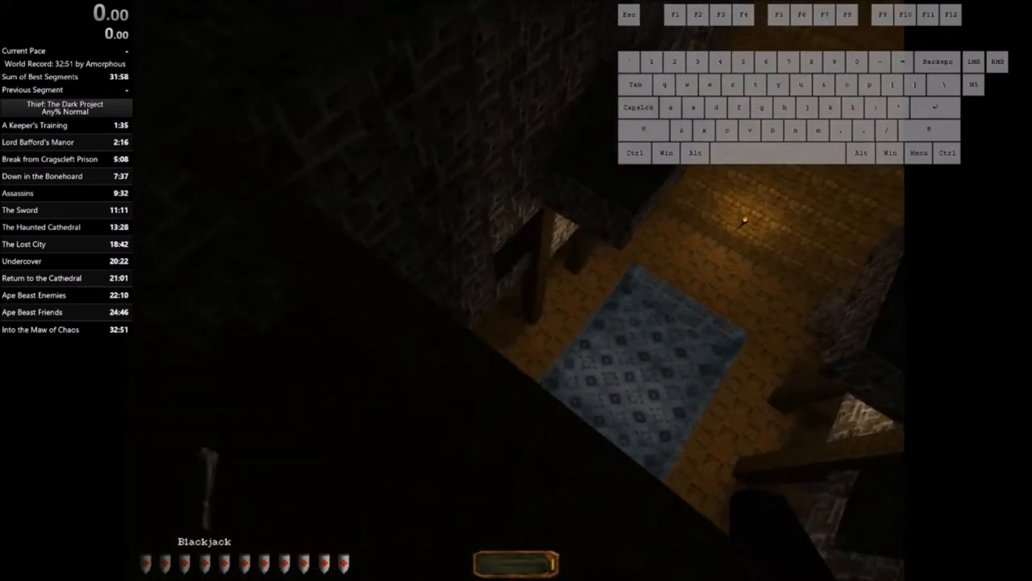
key(w)
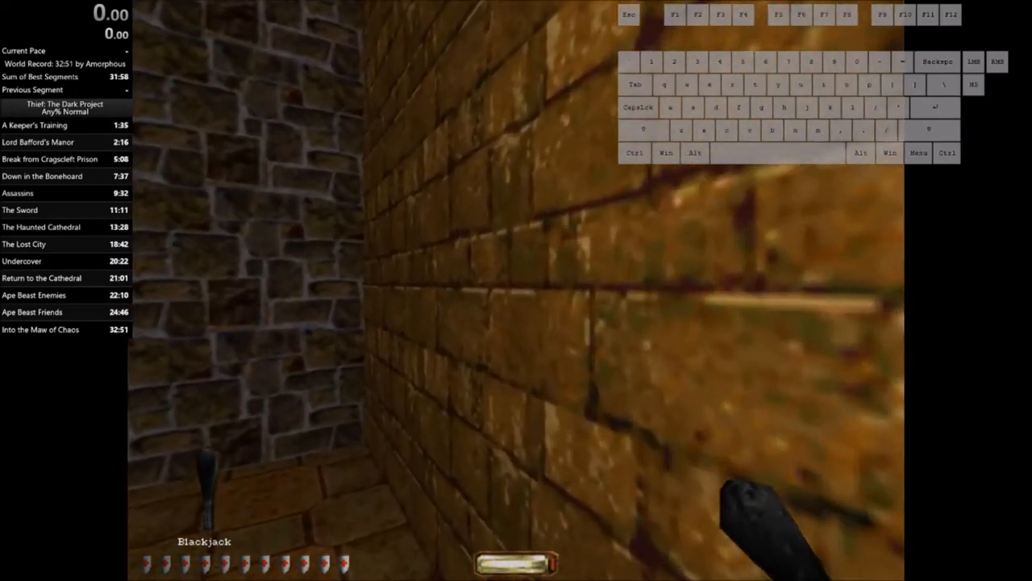
key(w)
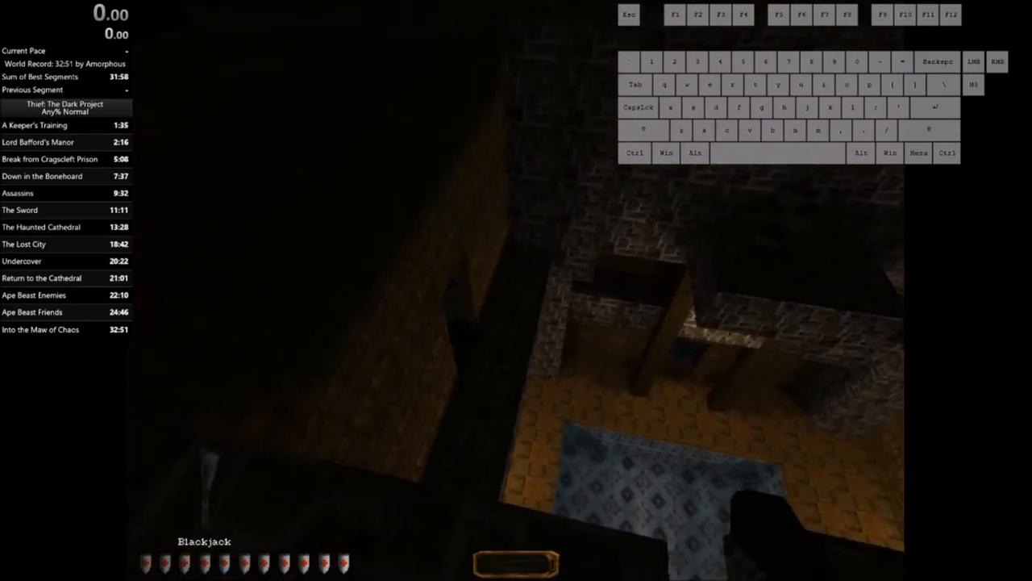
key(w)
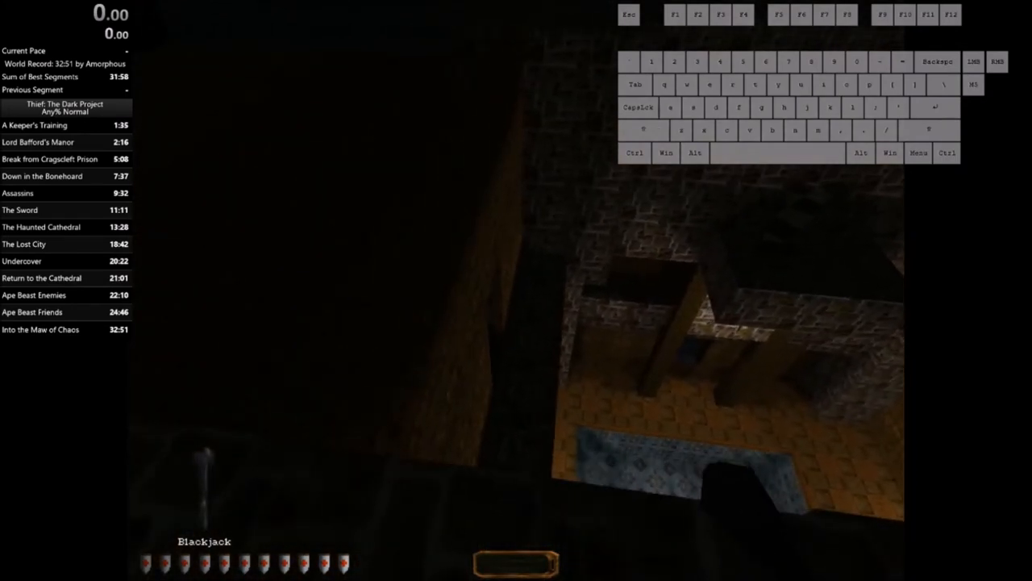
key(a)
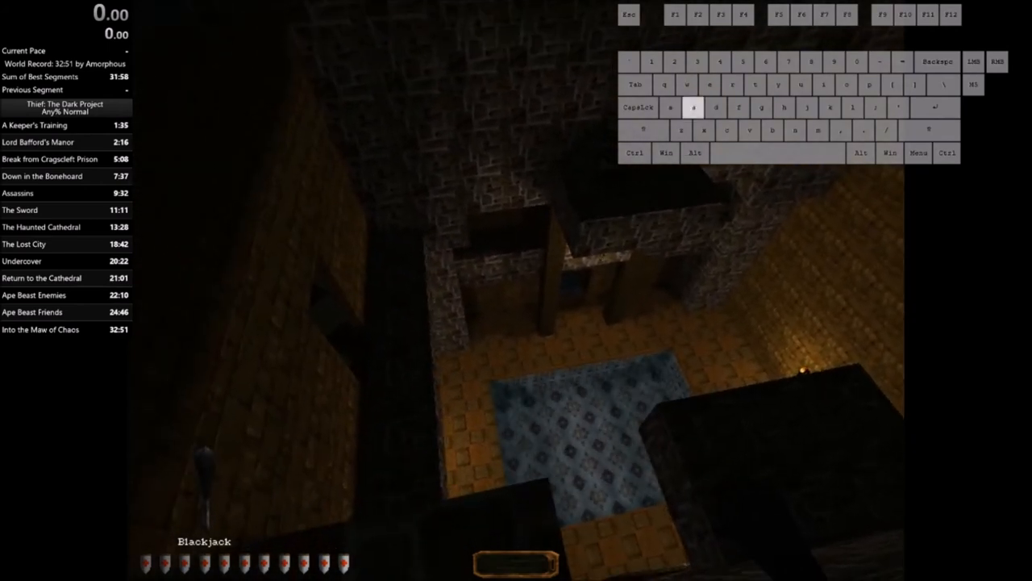
key(w)
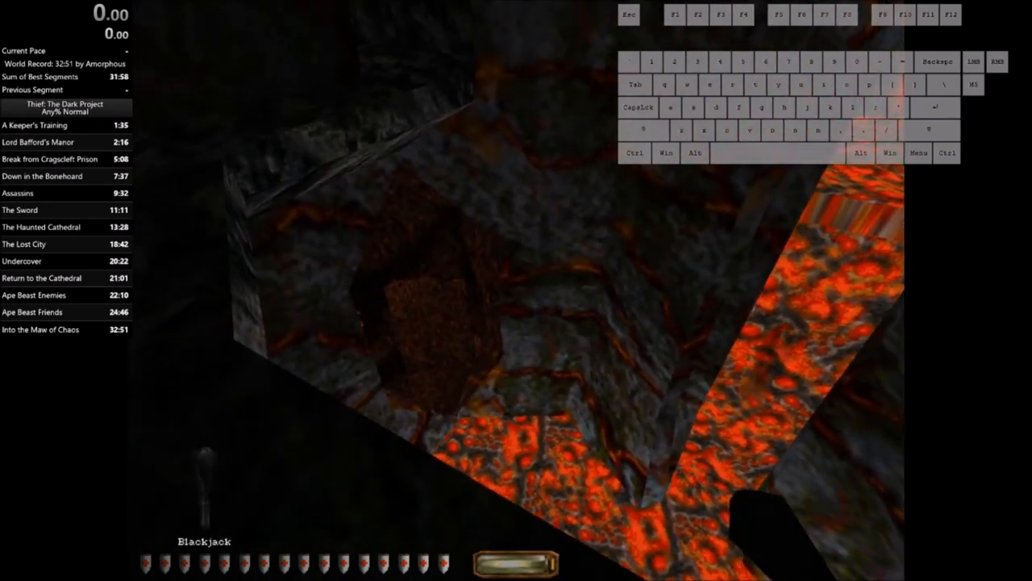
key(w)
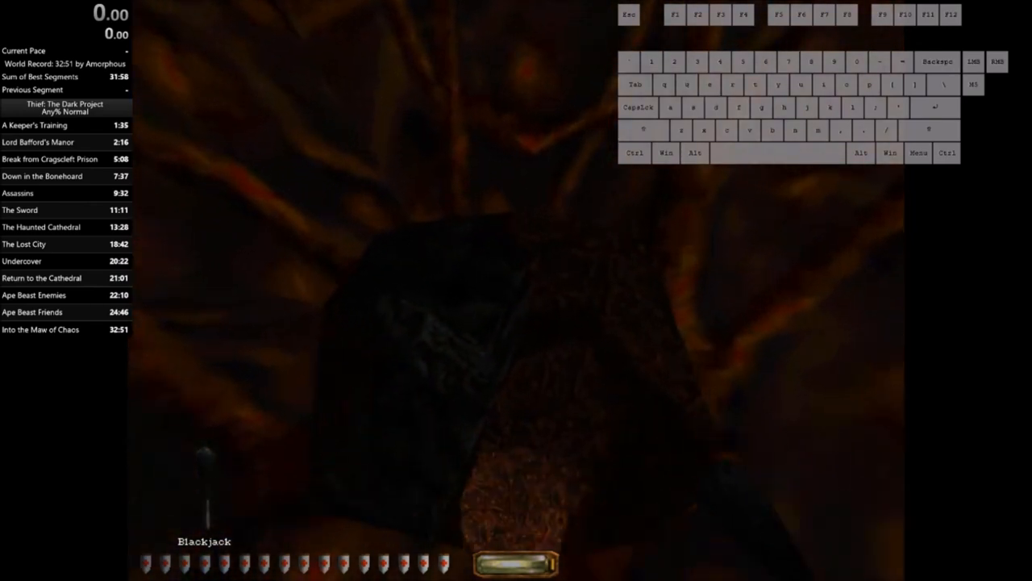
key(w)
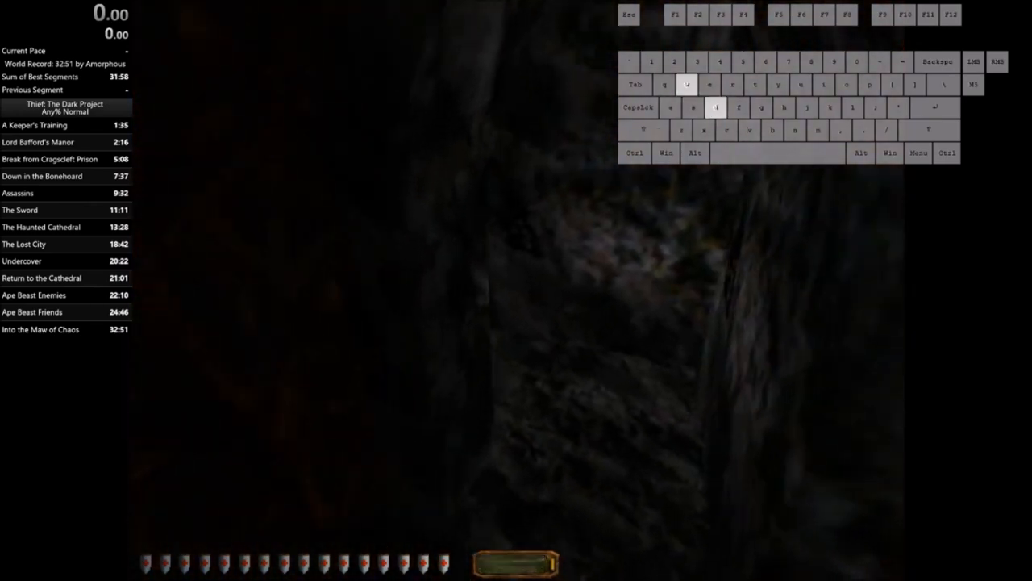